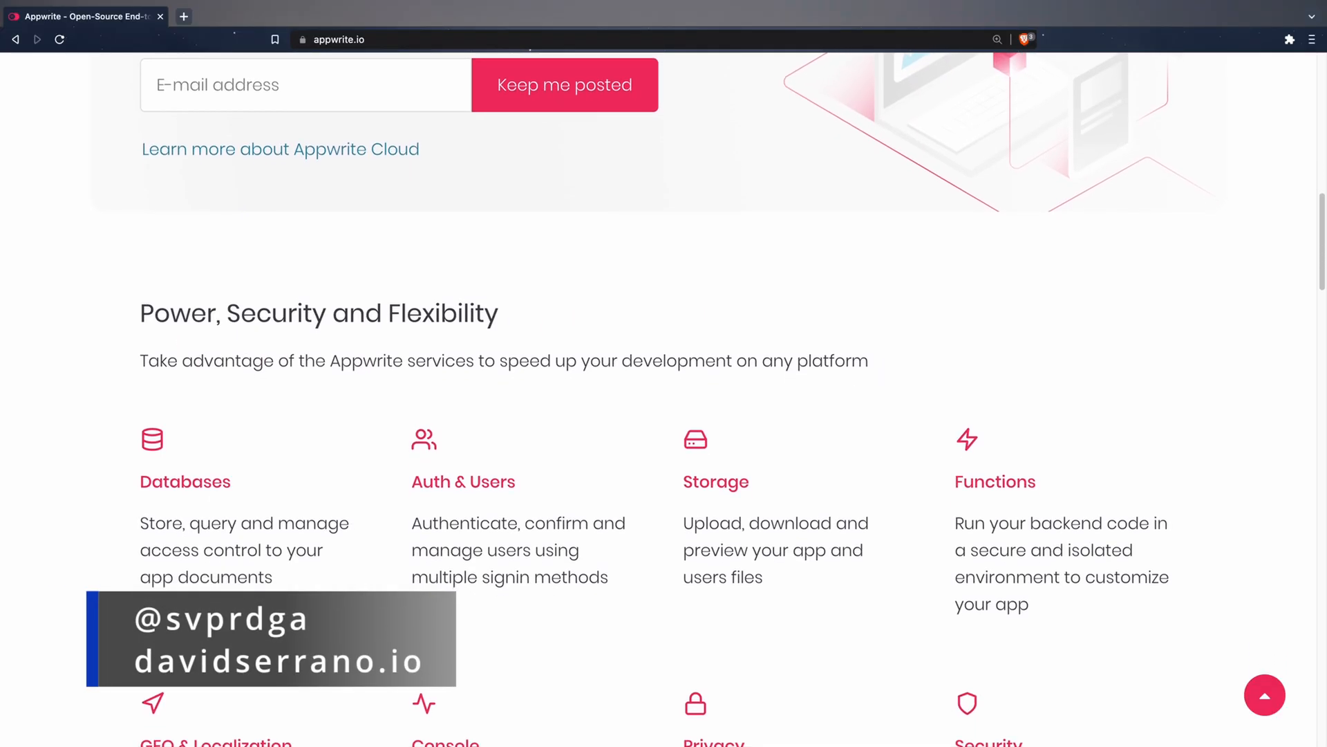
Step: Open the Anonymous User's overview from the project's Users list
{"action": "scroll", "scroll_direction": "down", "scroll_amount": 3}
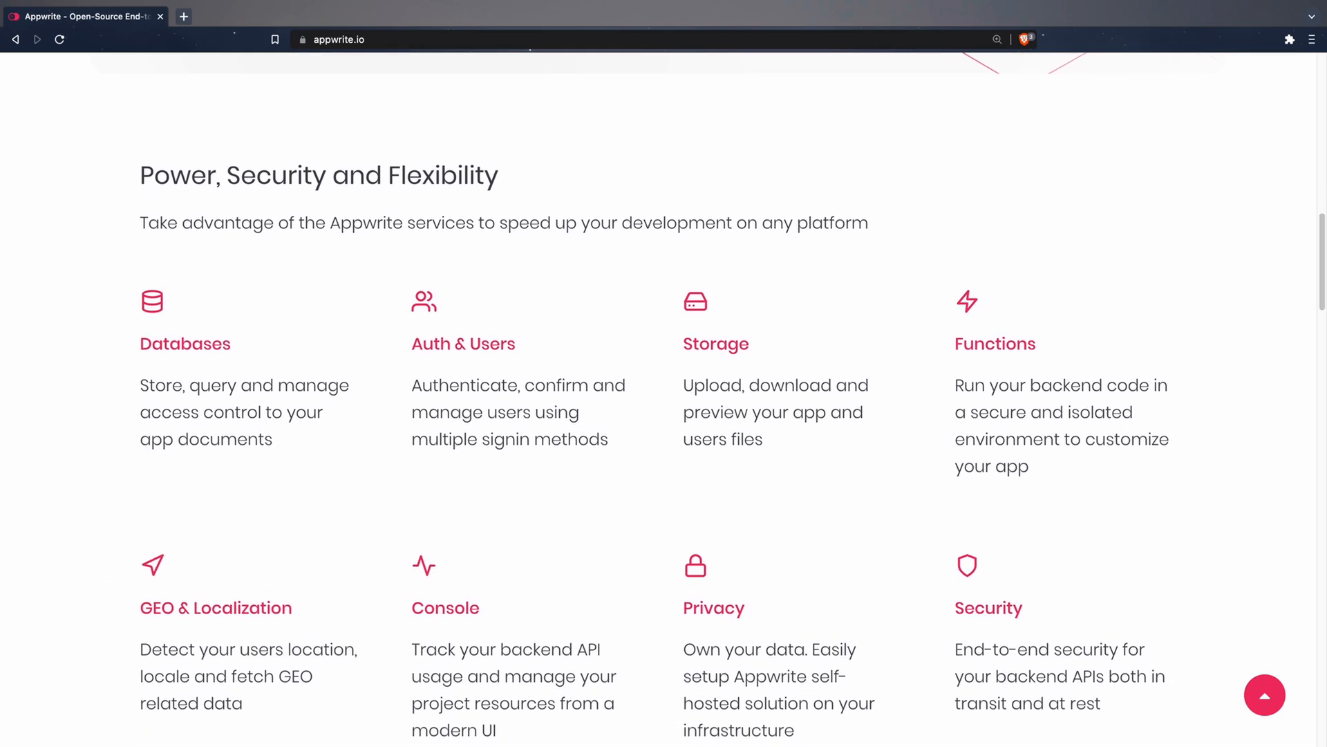
{"action": "scroll", "scroll_direction": "down", "scroll_amount": 3}
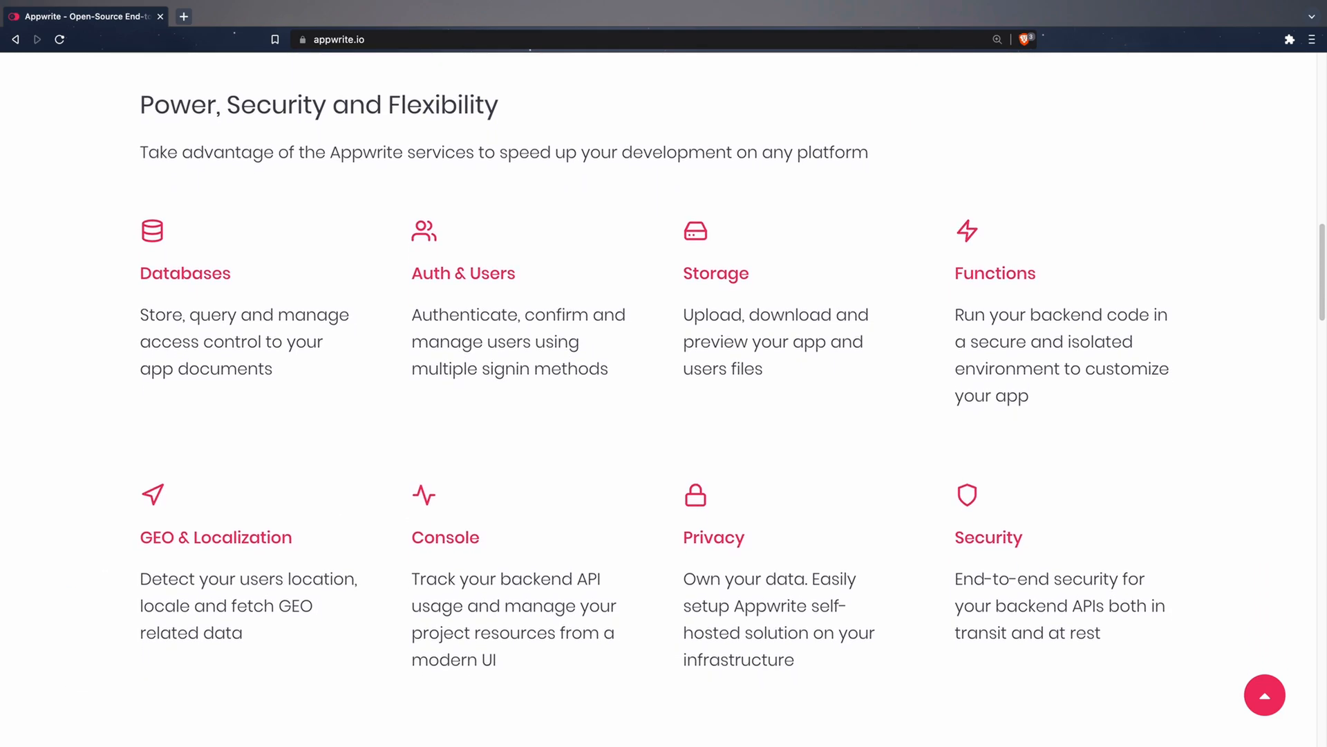
{"action": "scroll", "scroll_direction": "down", "scroll_amount": 3}
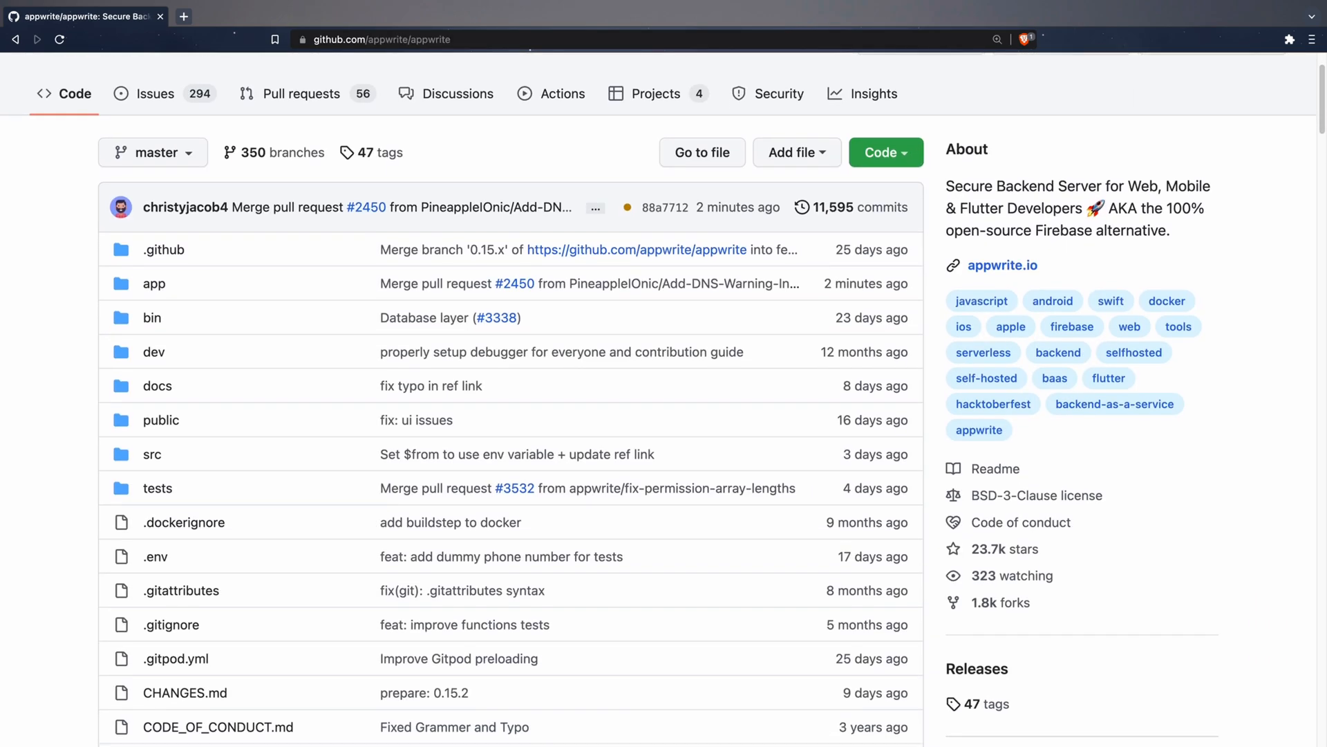
{"action": "scroll", "scroll_direction": "down", "scroll_amount": 3}
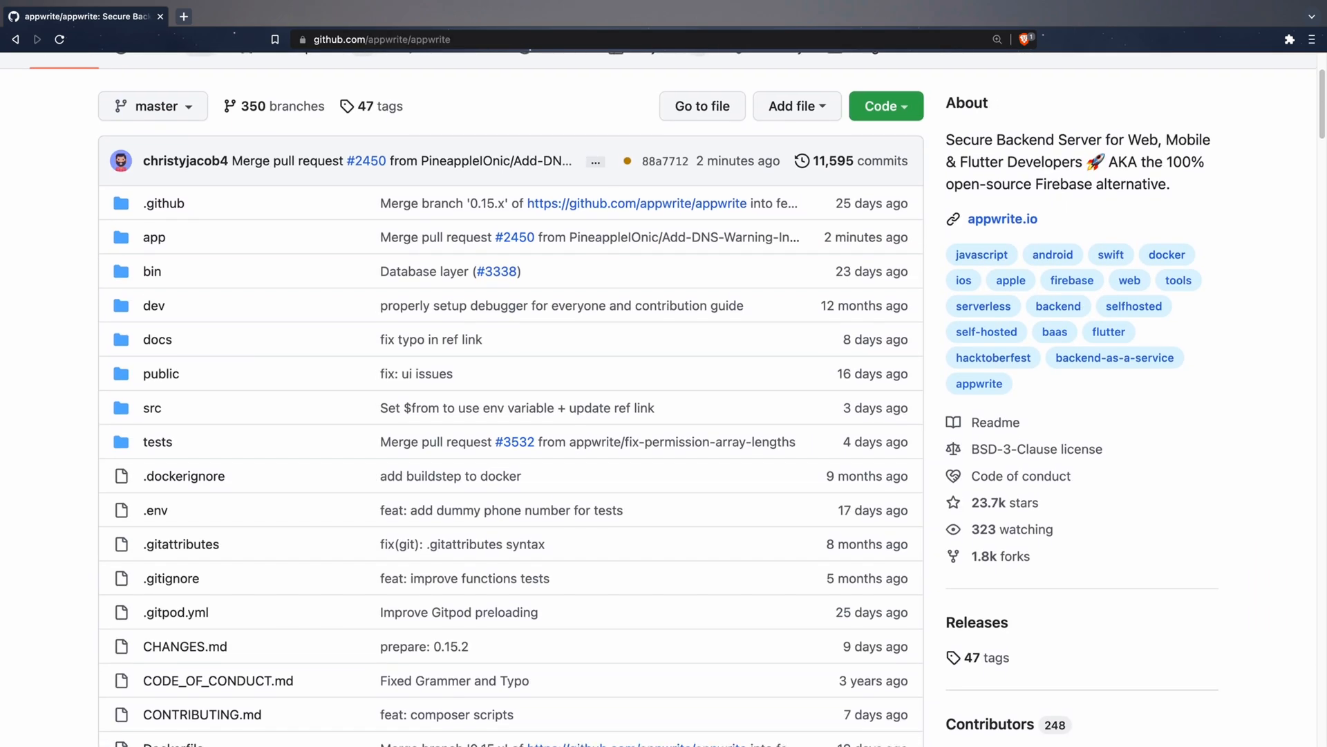
{"action": "scroll", "scroll_direction": "down", "scroll_amount": 3}
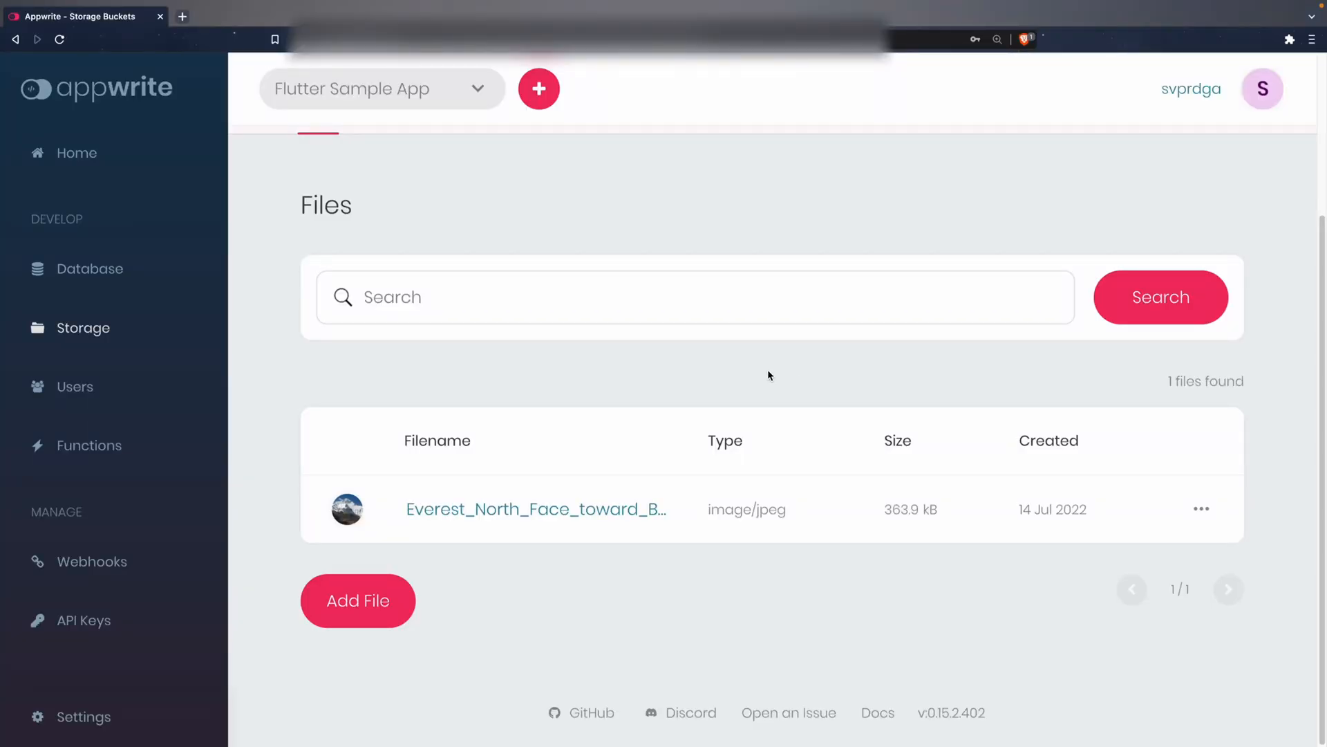
{"action": "left_click", "coordinate": [75, 386]}
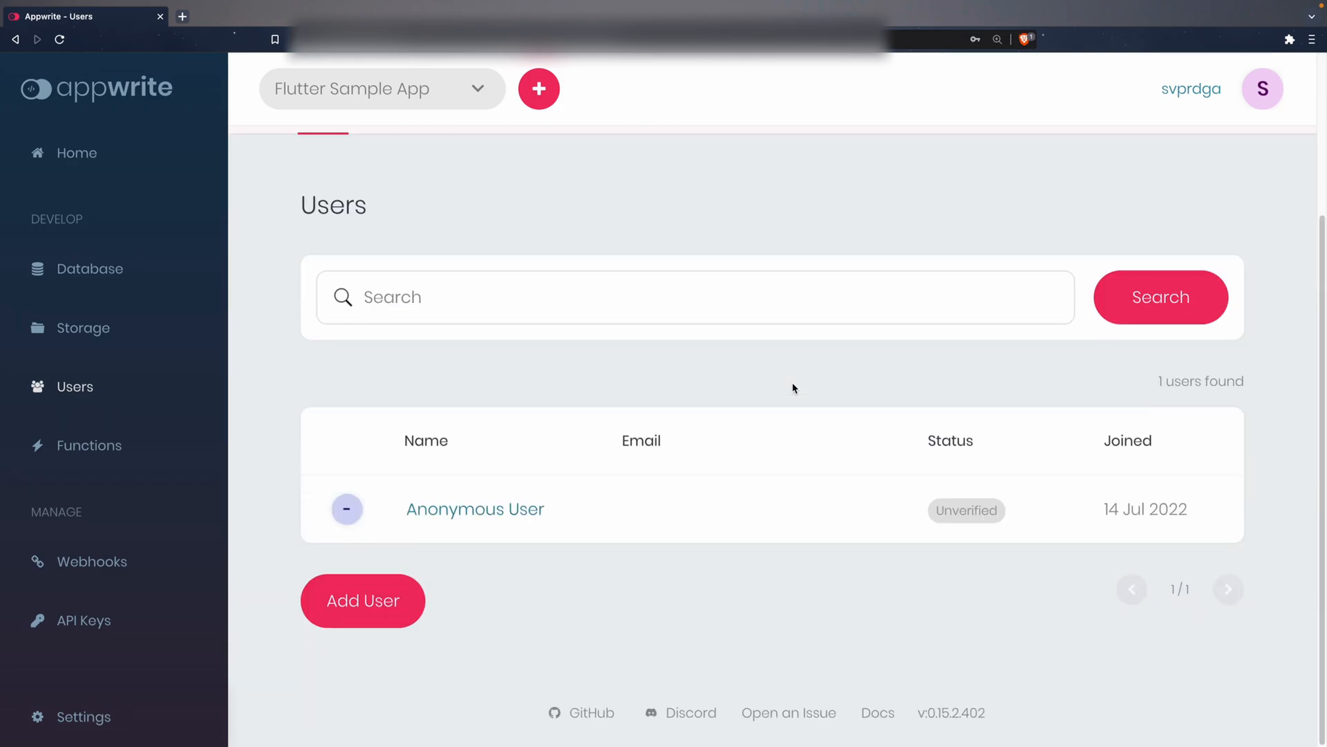
{"action": "left_click", "coordinate": [474, 509]}
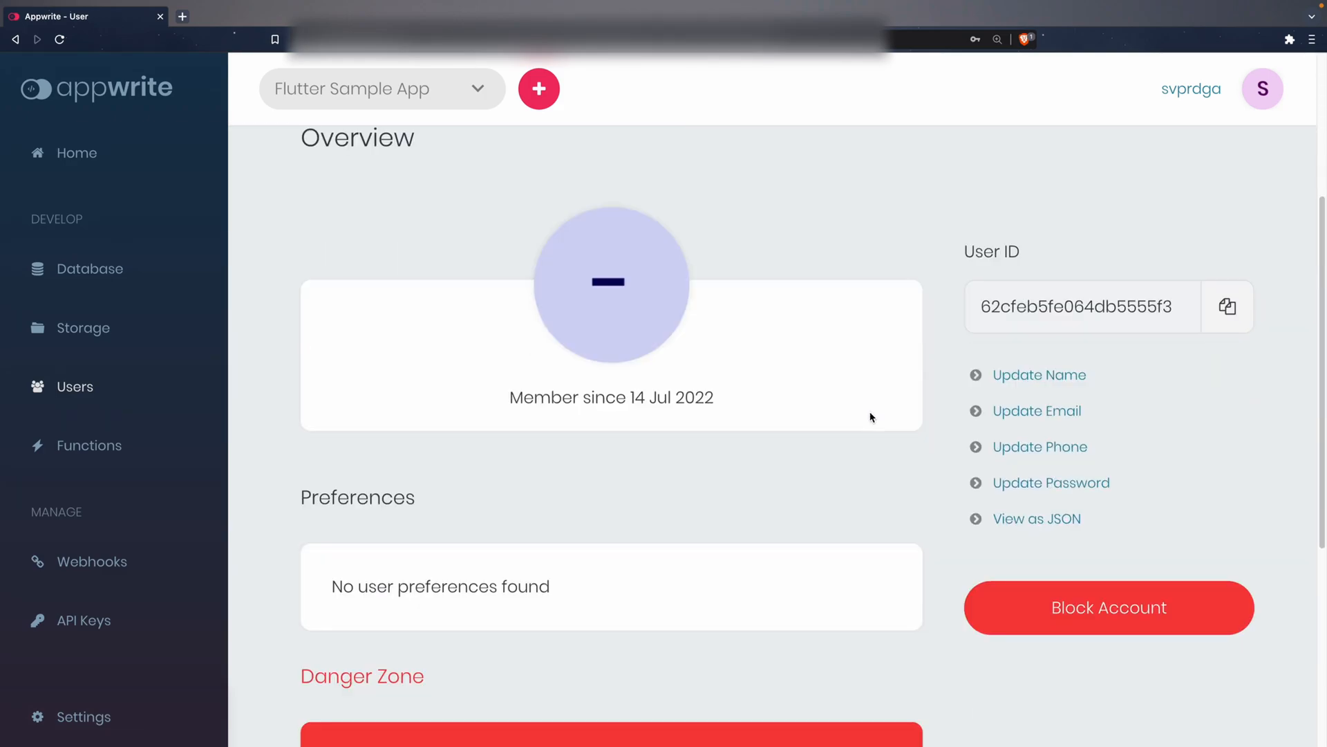
{"action": "mouse_move", "coordinate": [921, 516]}
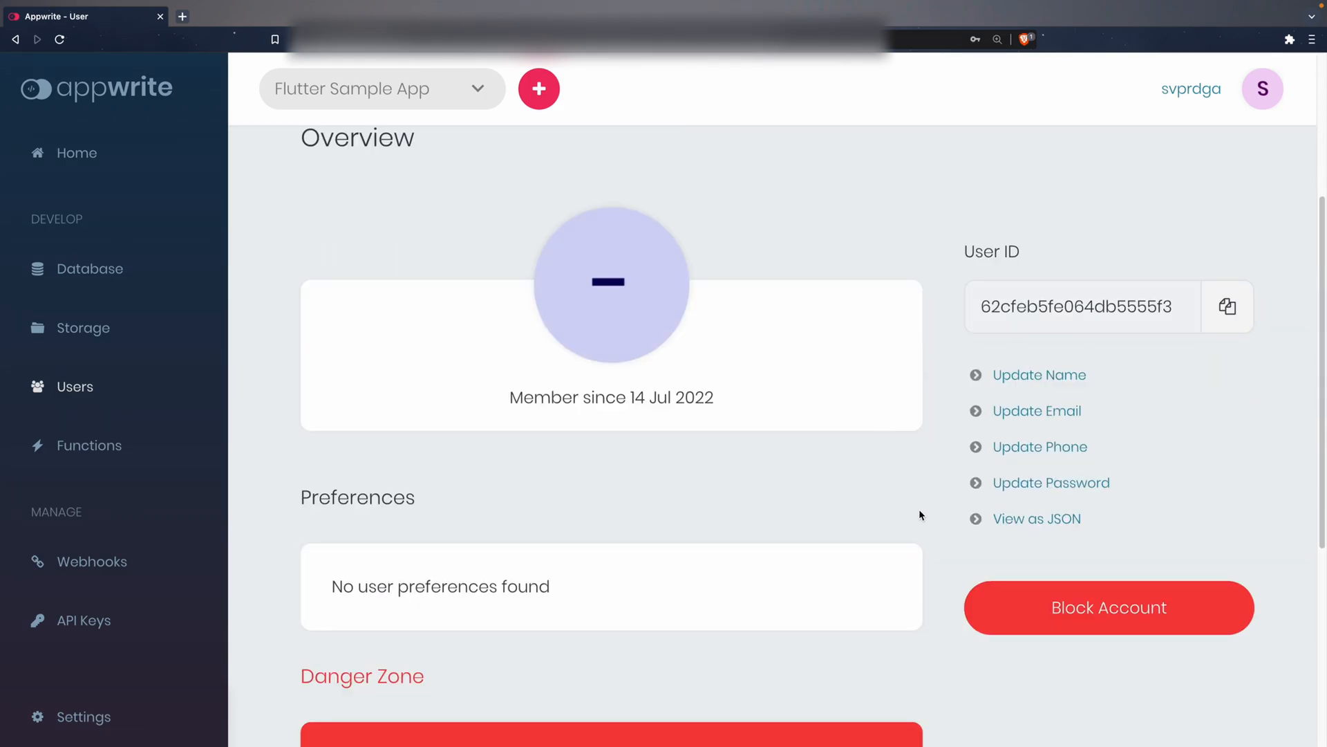
{"action": "left_click", "coordinate": [87, 444]}
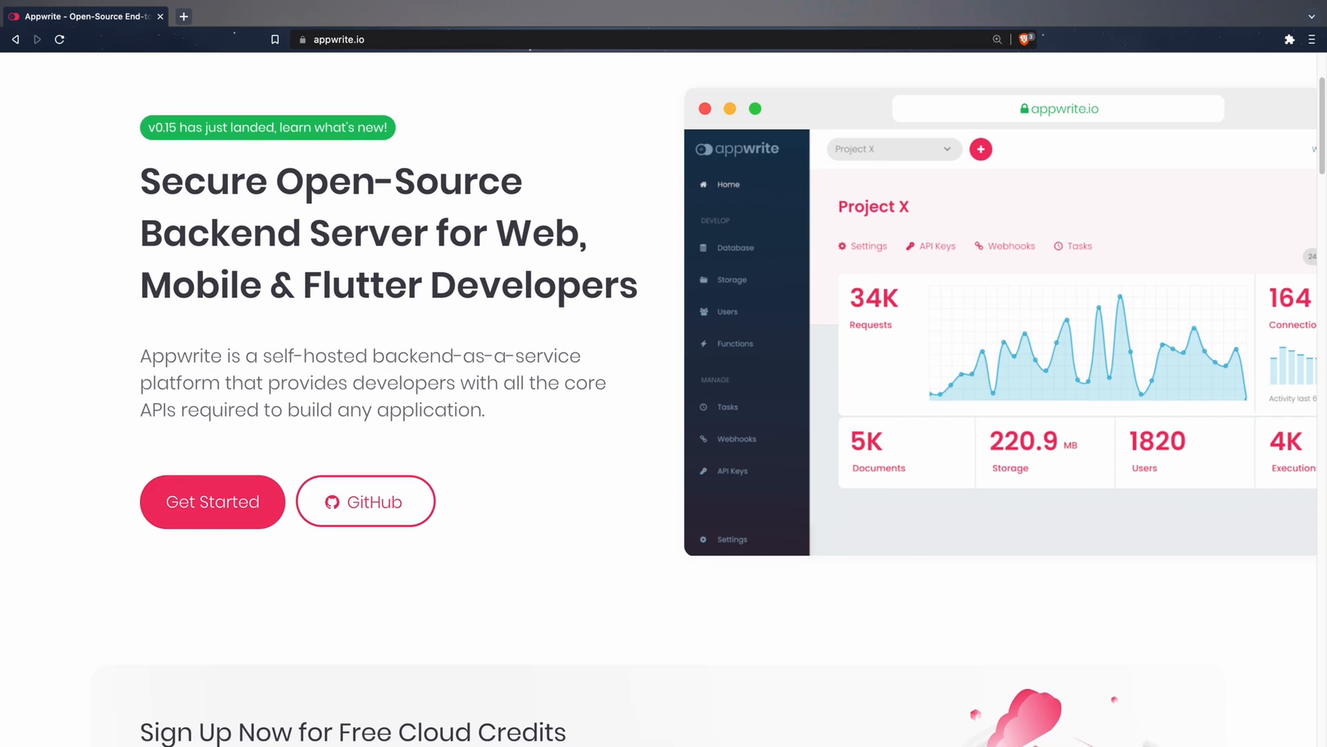
{"action": "scroll", "scroll_direction": "down", "scroll_amount": 3}
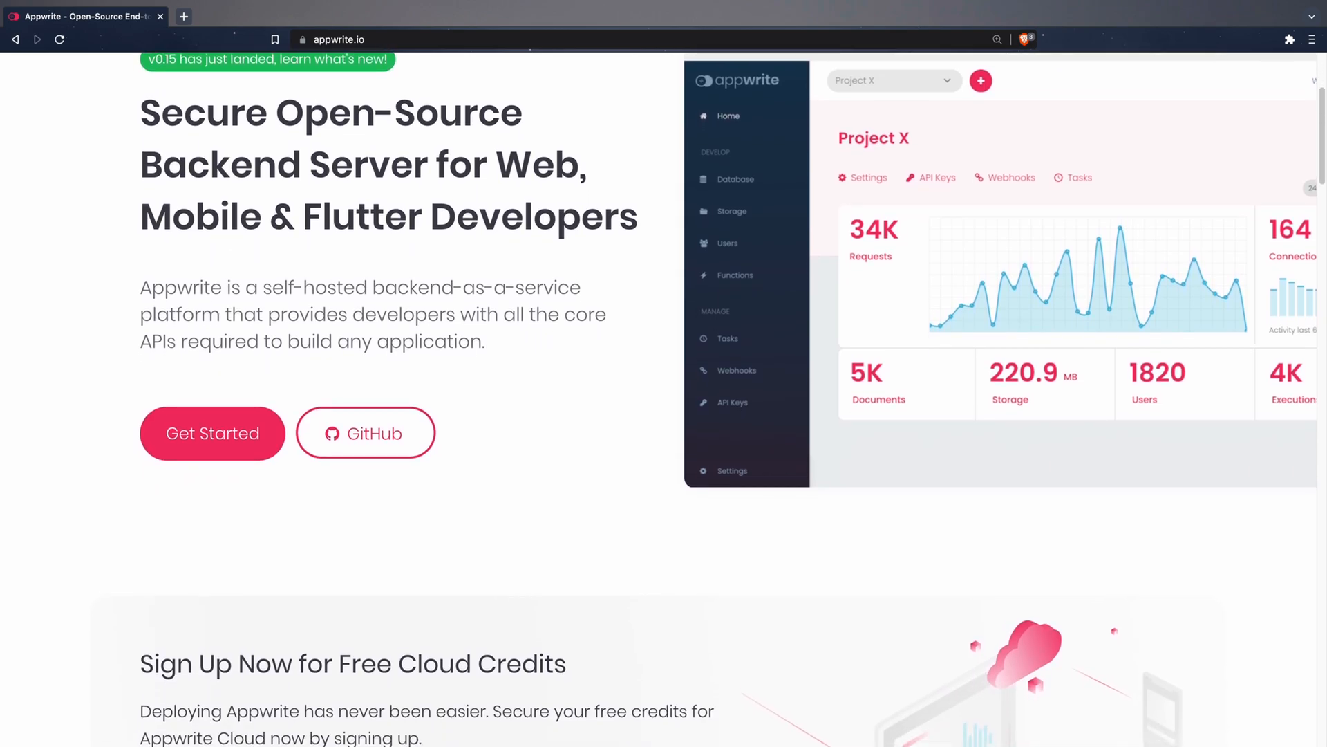
{"action": "scroll", "scroll_direction": "down", "scroll_amount": 3}
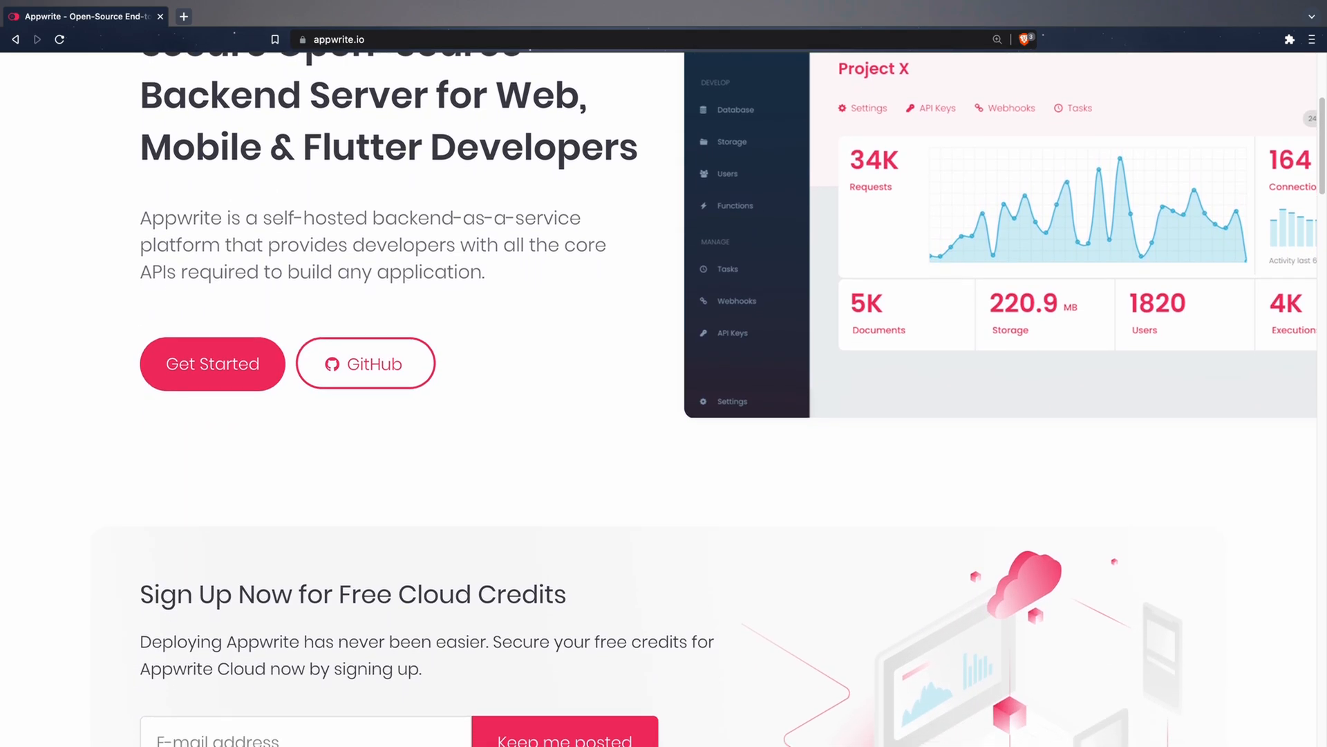
{"action": "scroll", "scroll_direction": "down", "scroll_amount": 3}
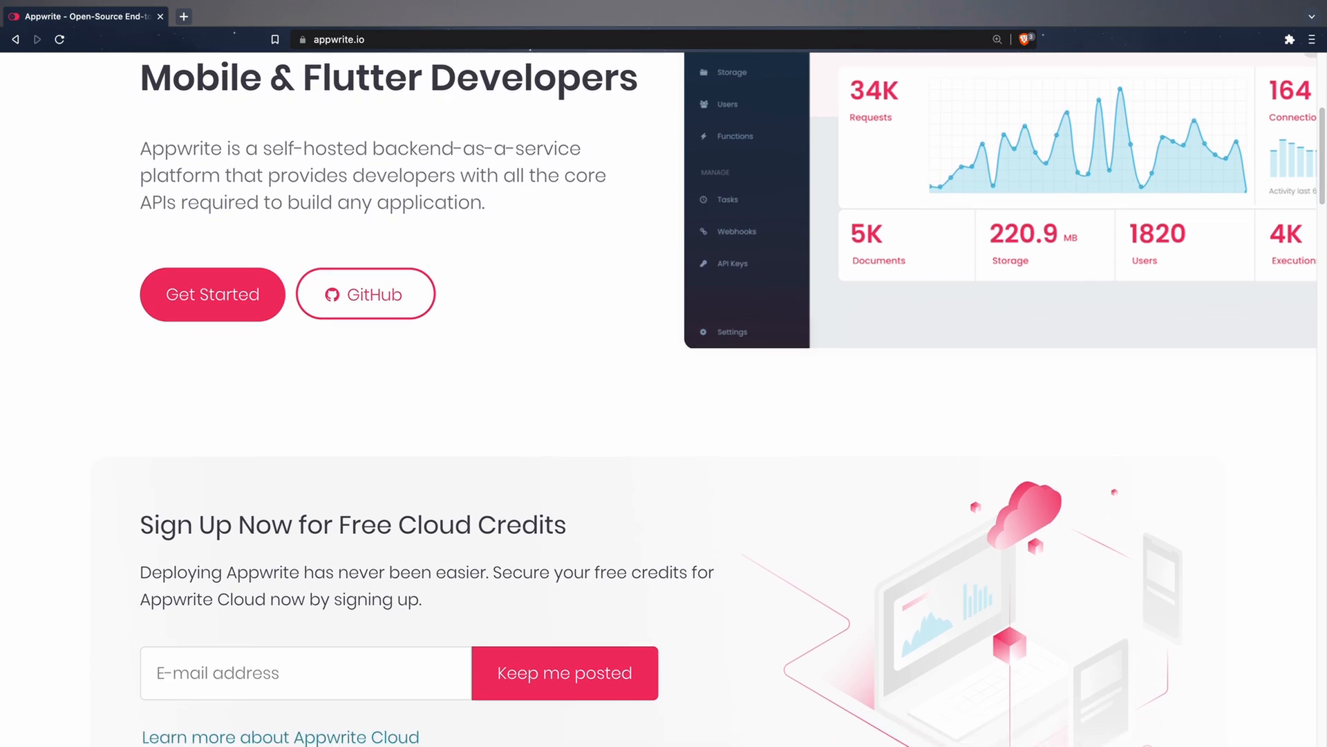
{"action": "scroll", "scroll_direction": "down", "scroll_amount": 3}
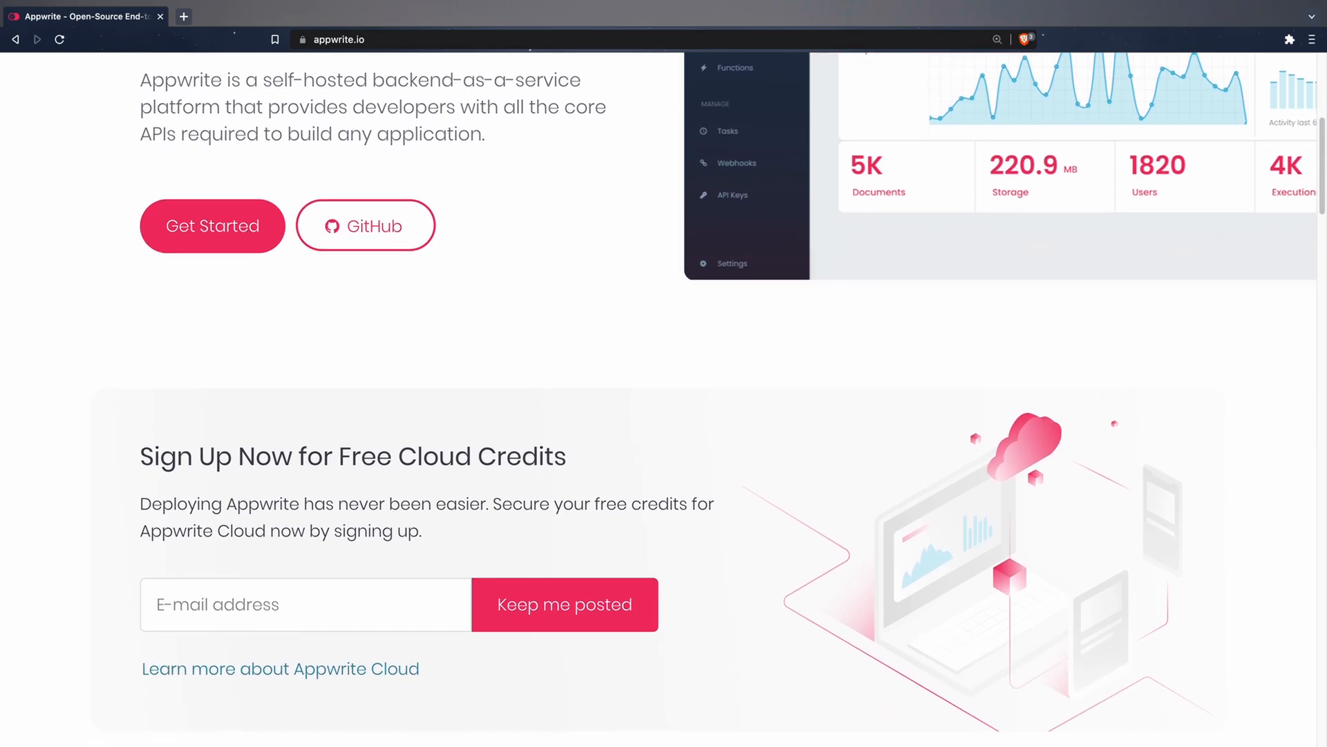
{"action": "scroll", "scroll_direction": "down", "scroll_amount": 3}
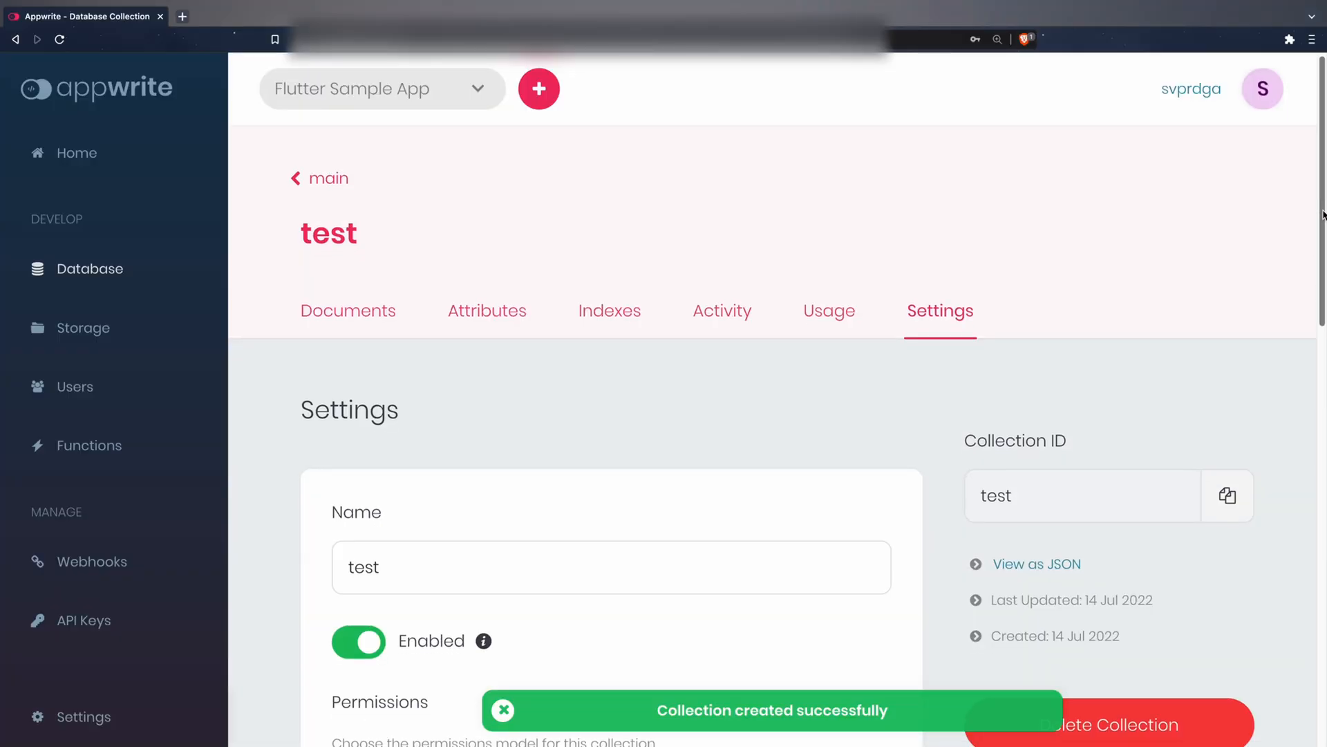
{"action": "scroll", "scroll_direction": "down", "scroll_amount": 3}
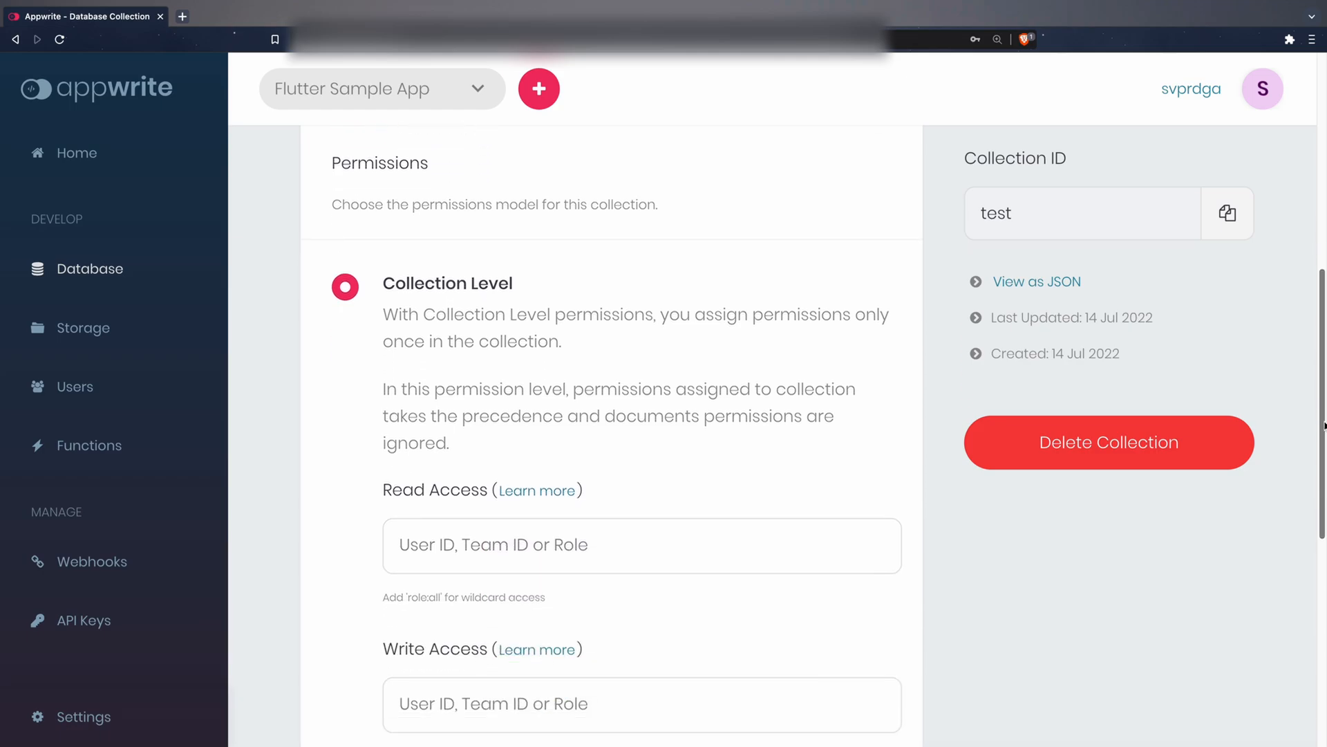
{"action": "scroll", "scroll_direction": "down", "scroll_amount": 3}
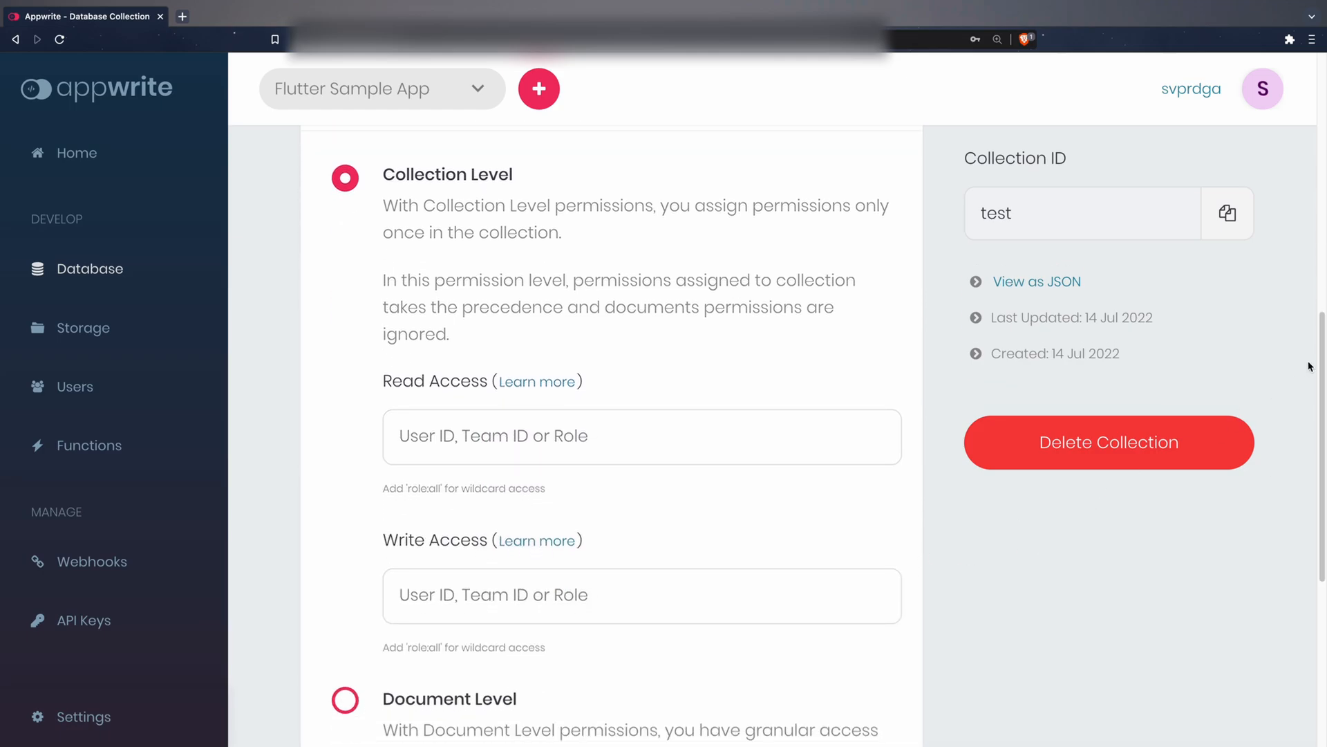
{"action": "scroll", "scroll_direction": "down", "scroll_amount": 3}
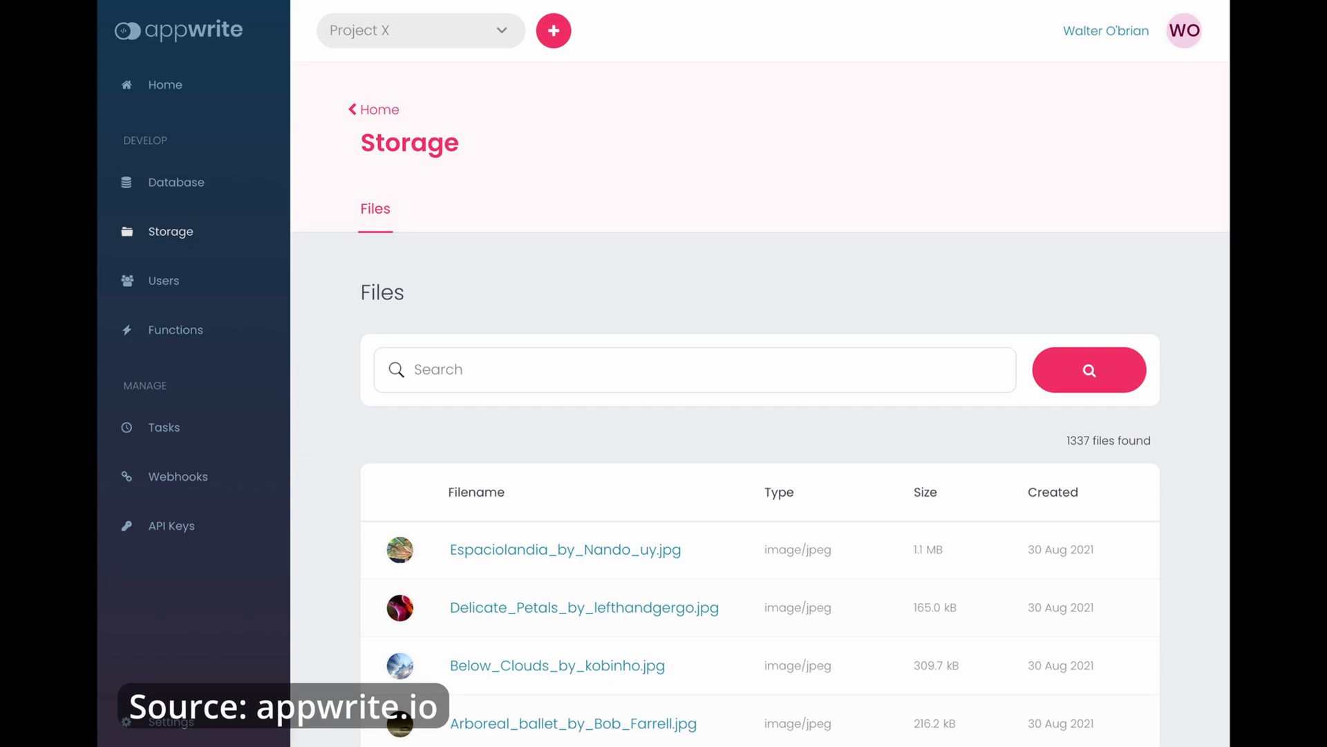
Step: Show the Project X users list with 1820 users
{"action": "left_click", "coordinate": [163, 280]}
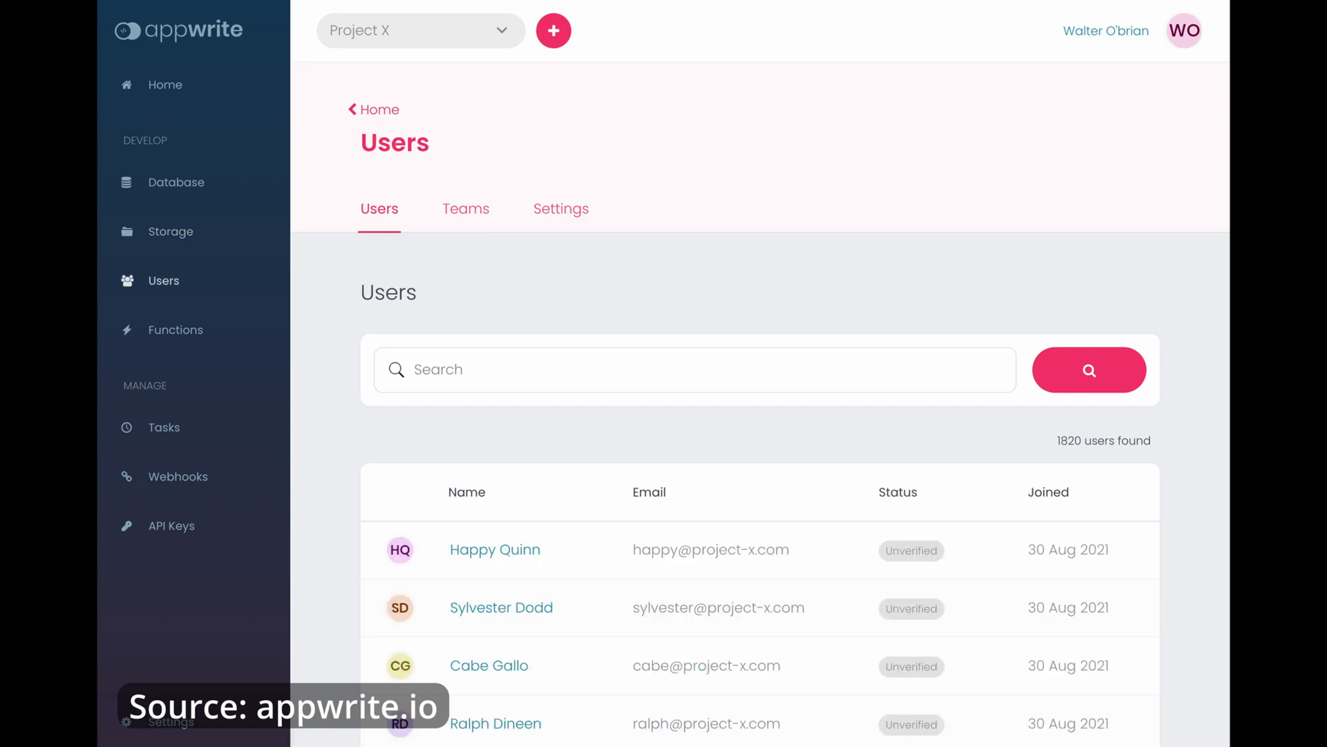
{"action": "left_click", "coordinate": [175, 329]}
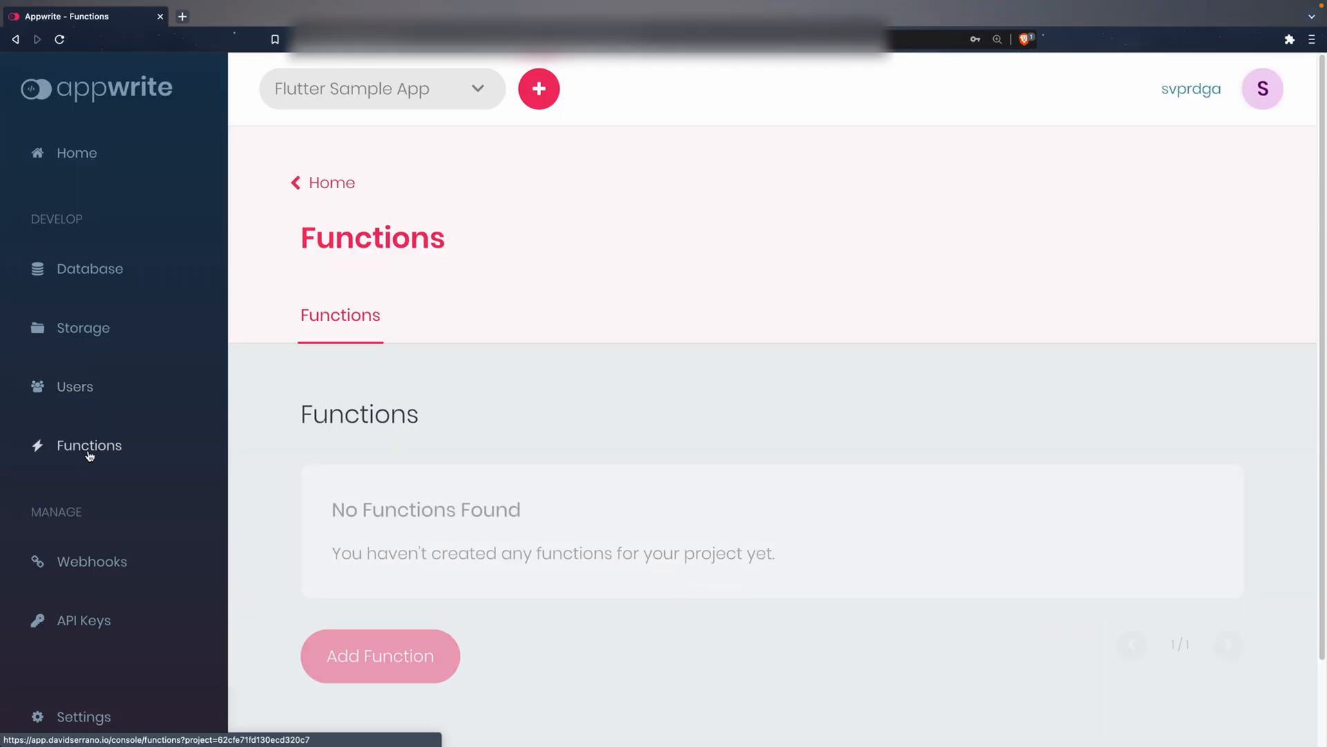
Step: Create function 'python_function' with the Python 3.9 runtime
{"action": "scroll", "scroll_direction": "down", "scroll_amount": 3}
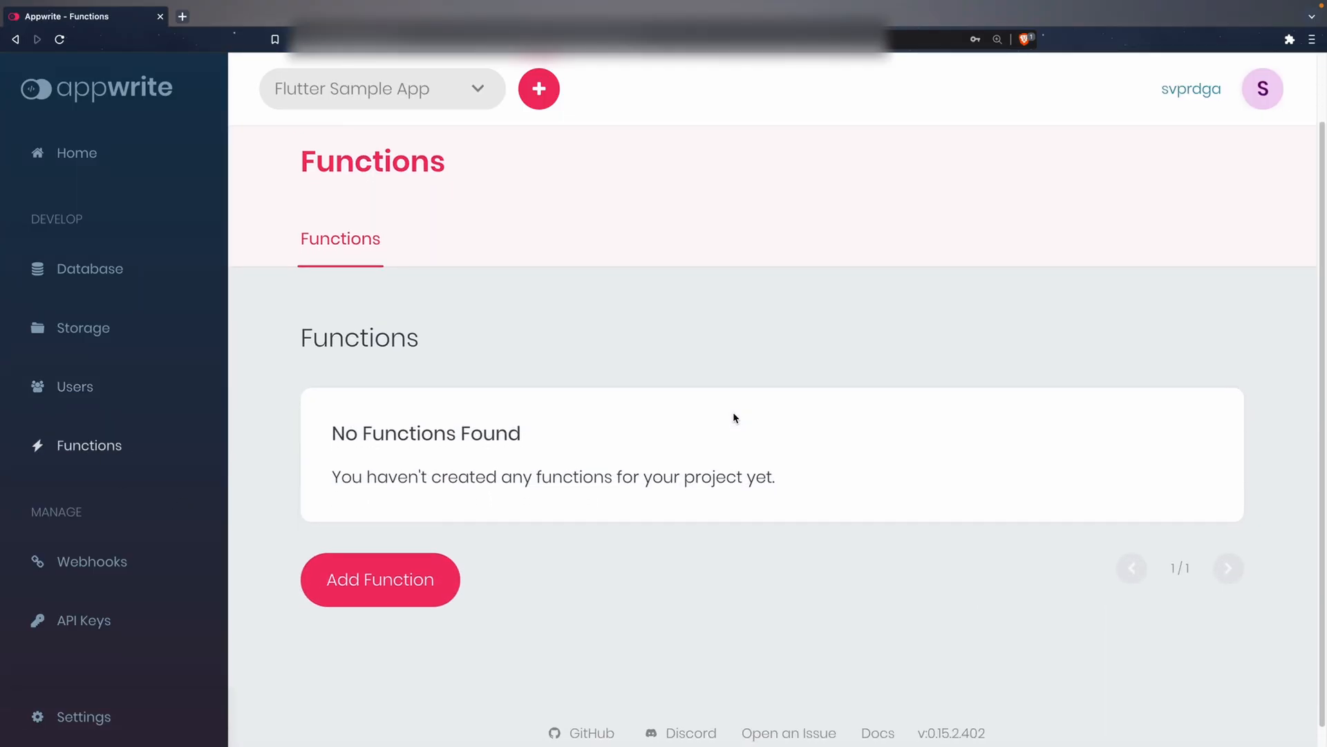
{"action": "left_click", "coordinate": [379, 579]}
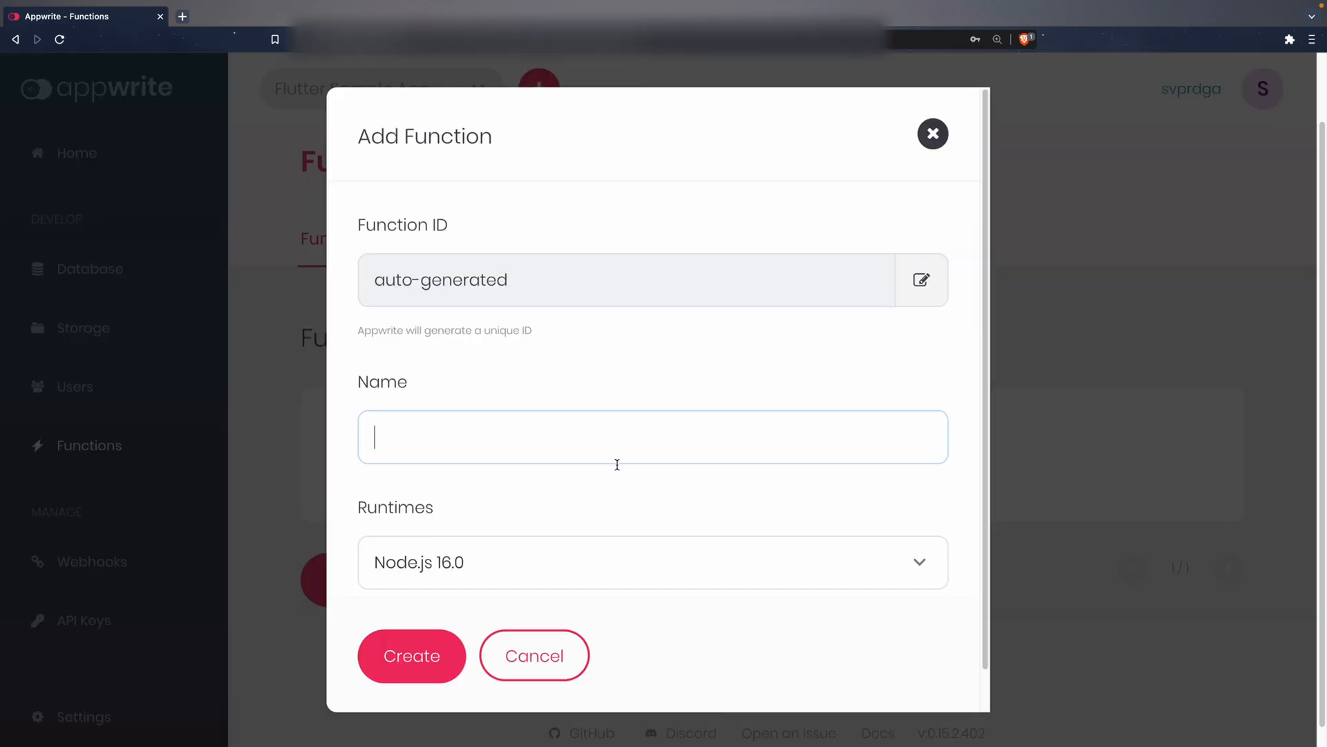
{"action": "left_click", "coordinate": [652, 562]}
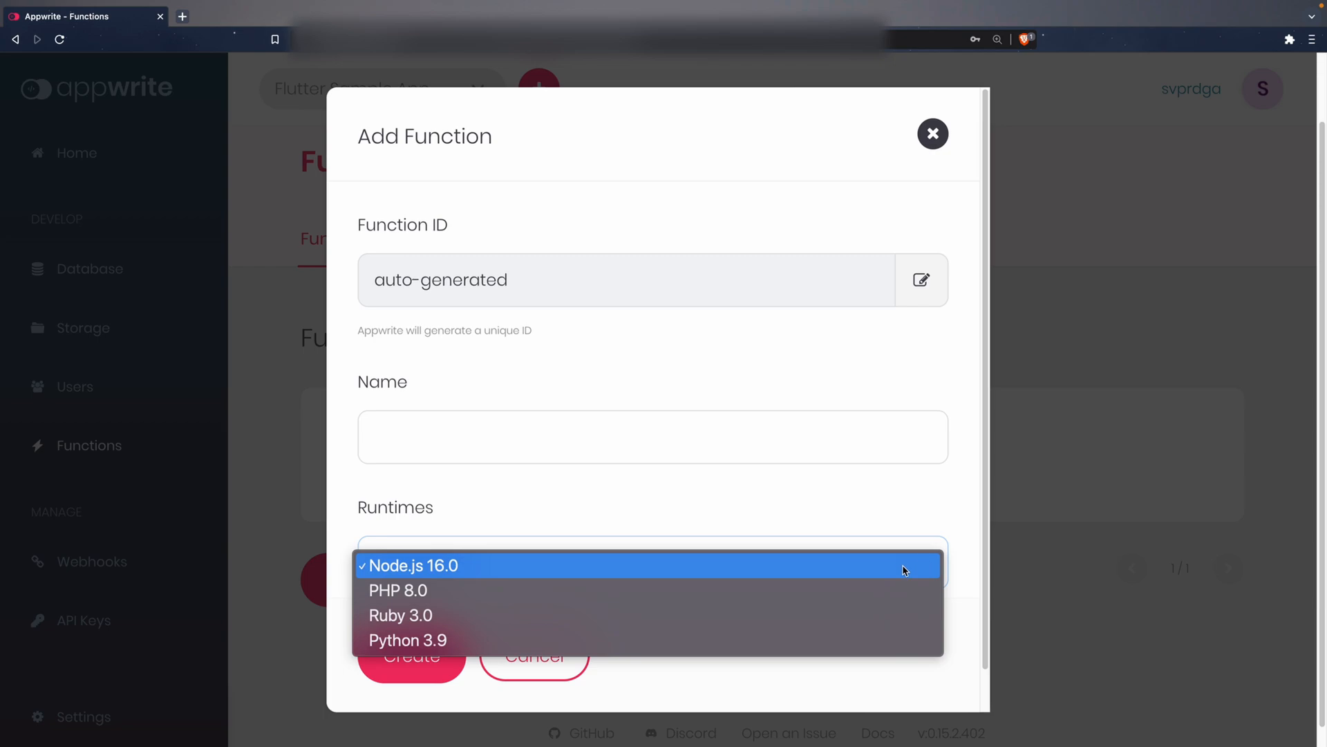
{"action": "mouse_move", "coordinate": [714, 645]}
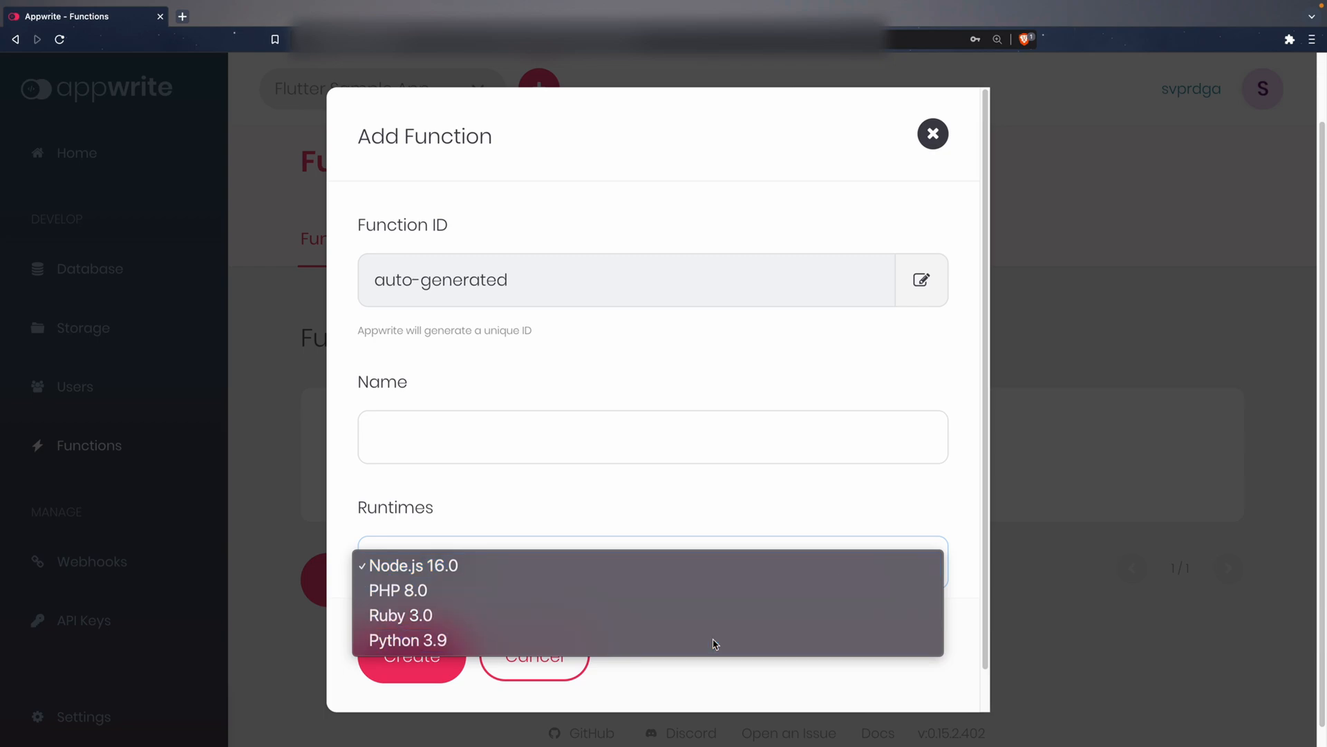
{"action": "left_click", "coordinate": [407, 639]}
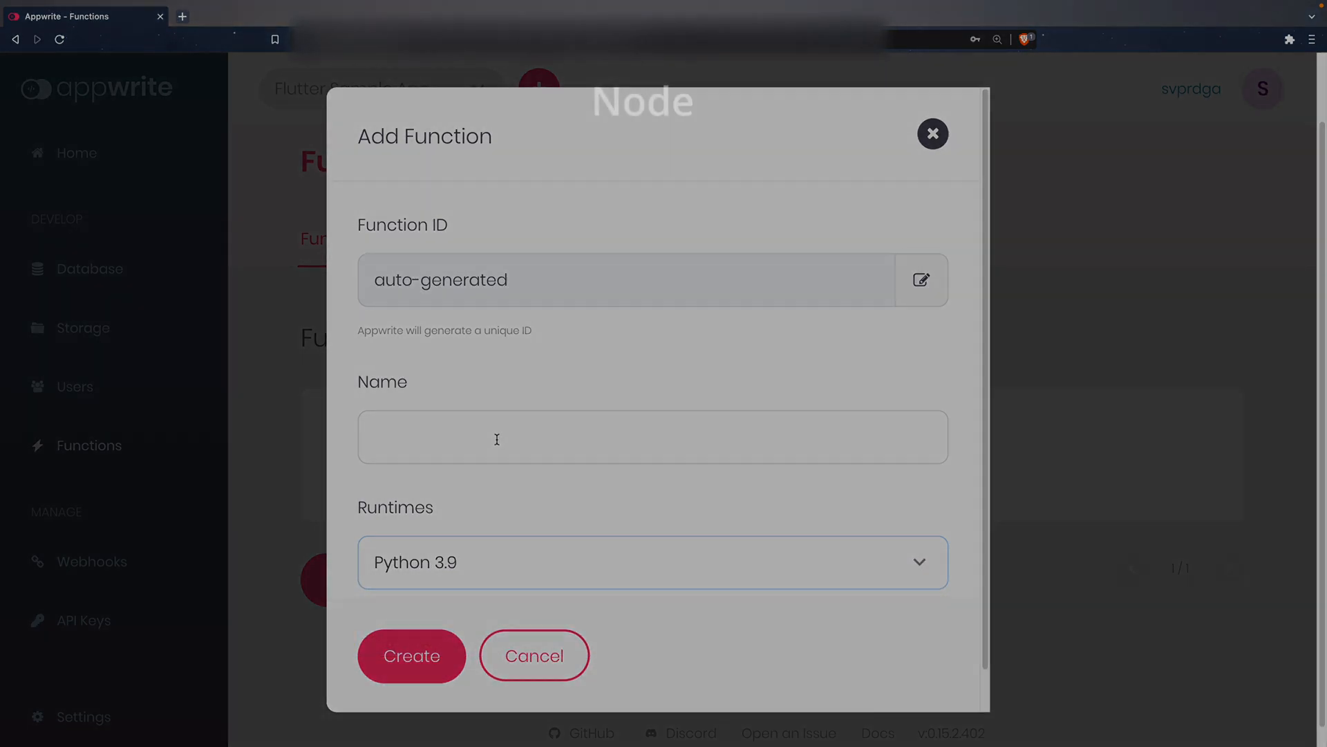
{"action": "type", "text": "python_function"}
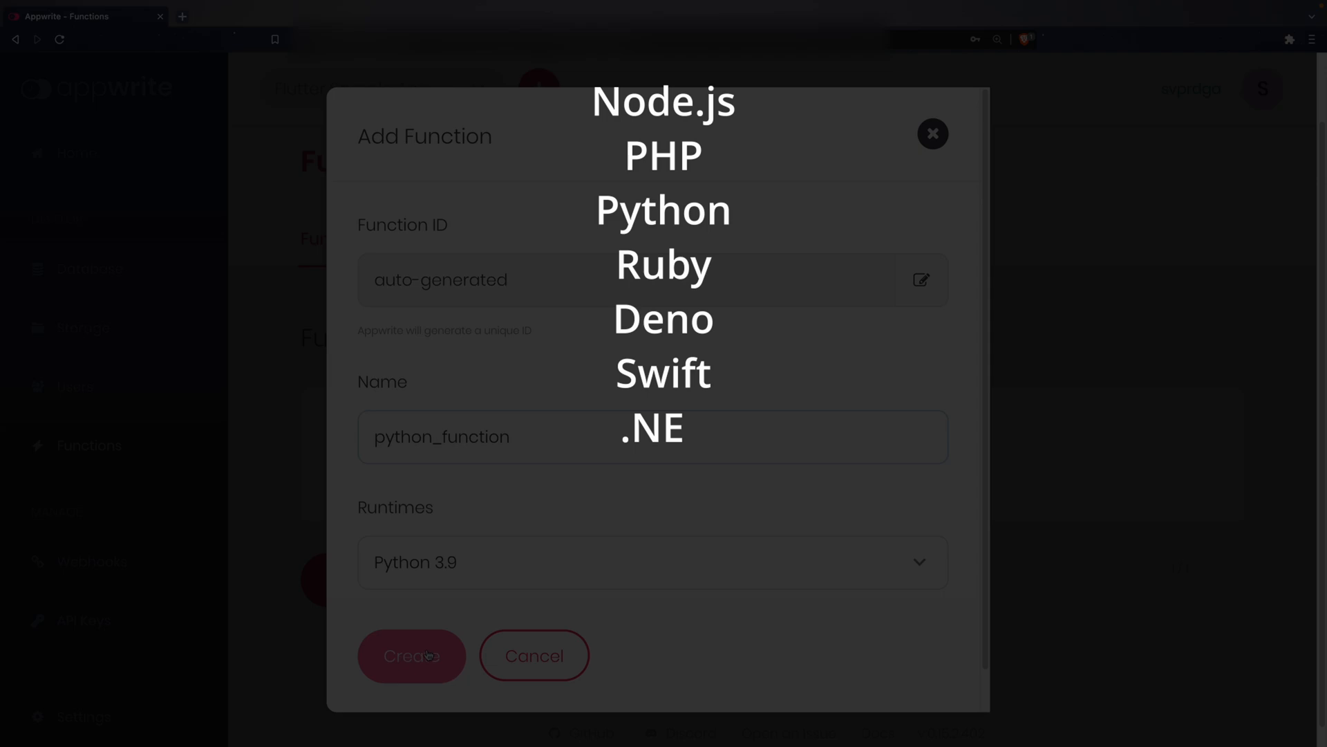
{"action": "left_click", "coordinate": [411, 655]}
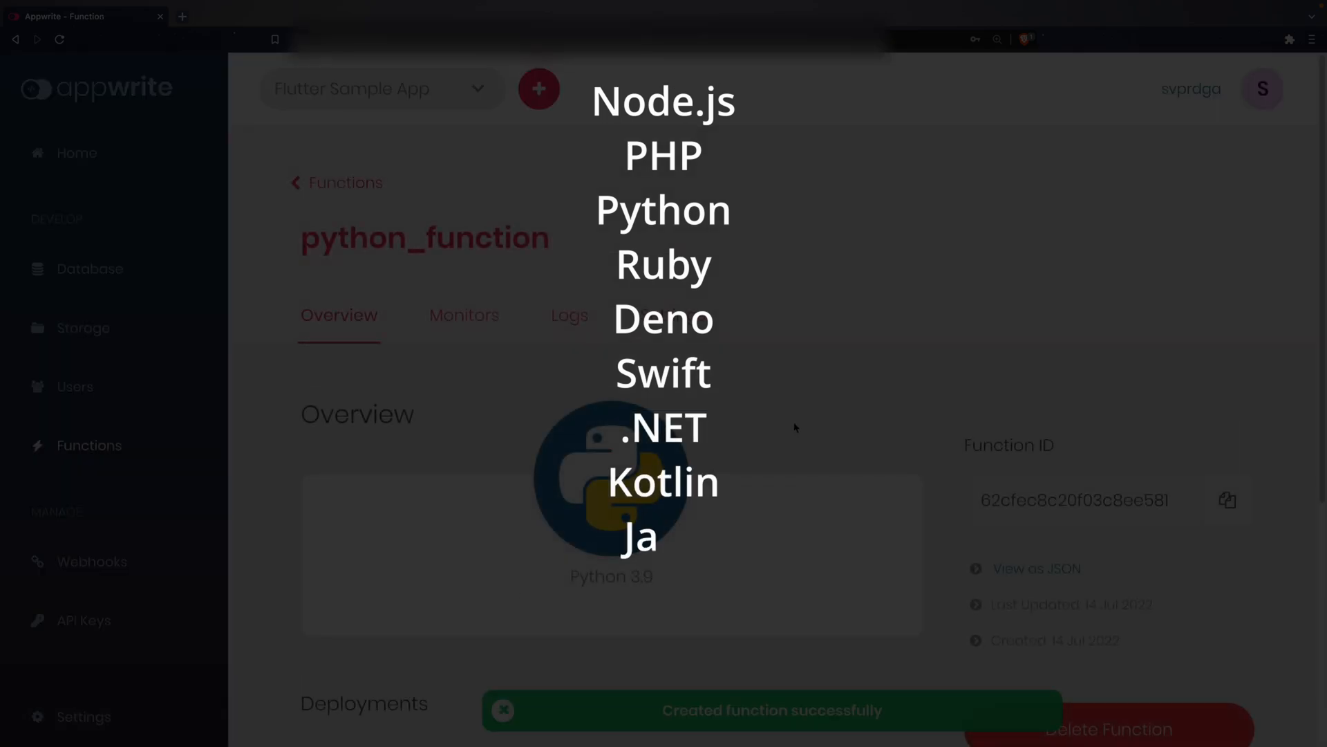
{"action": "scroll", "scroll_direction": "down", "scroll_amount": 3}
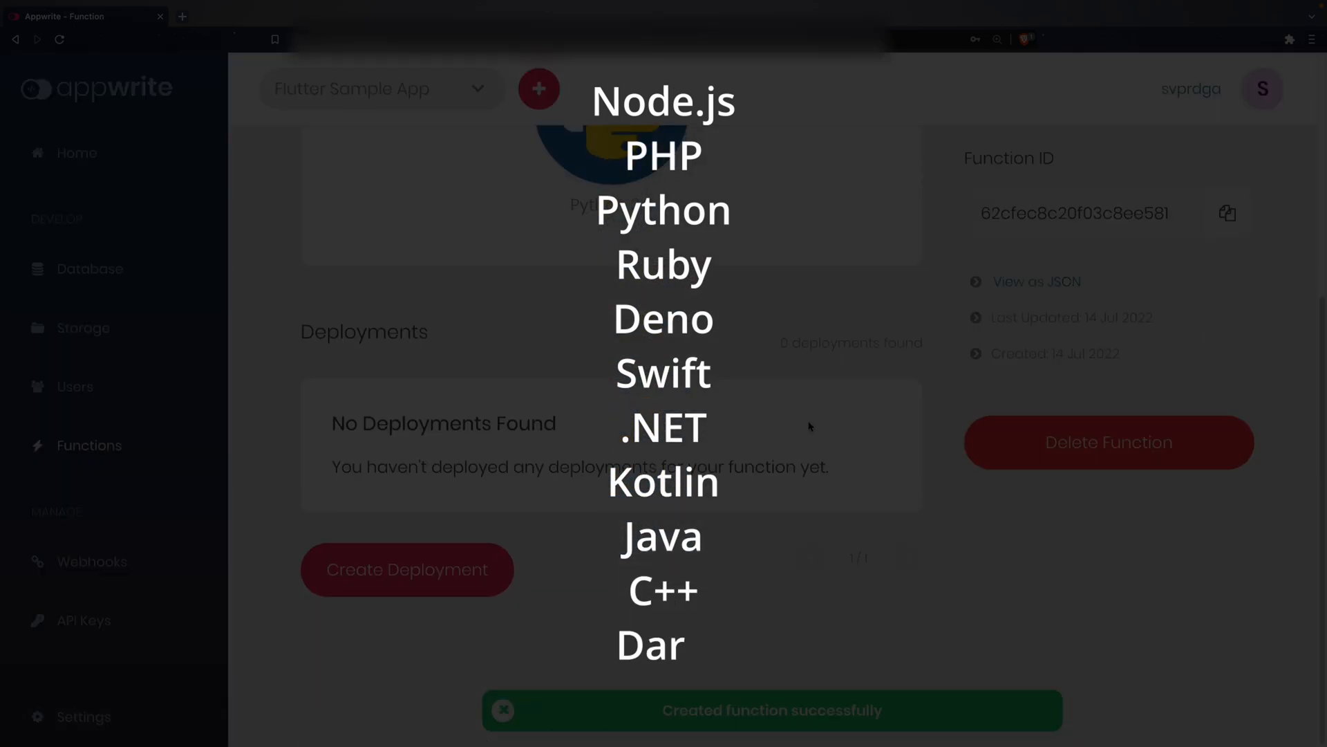